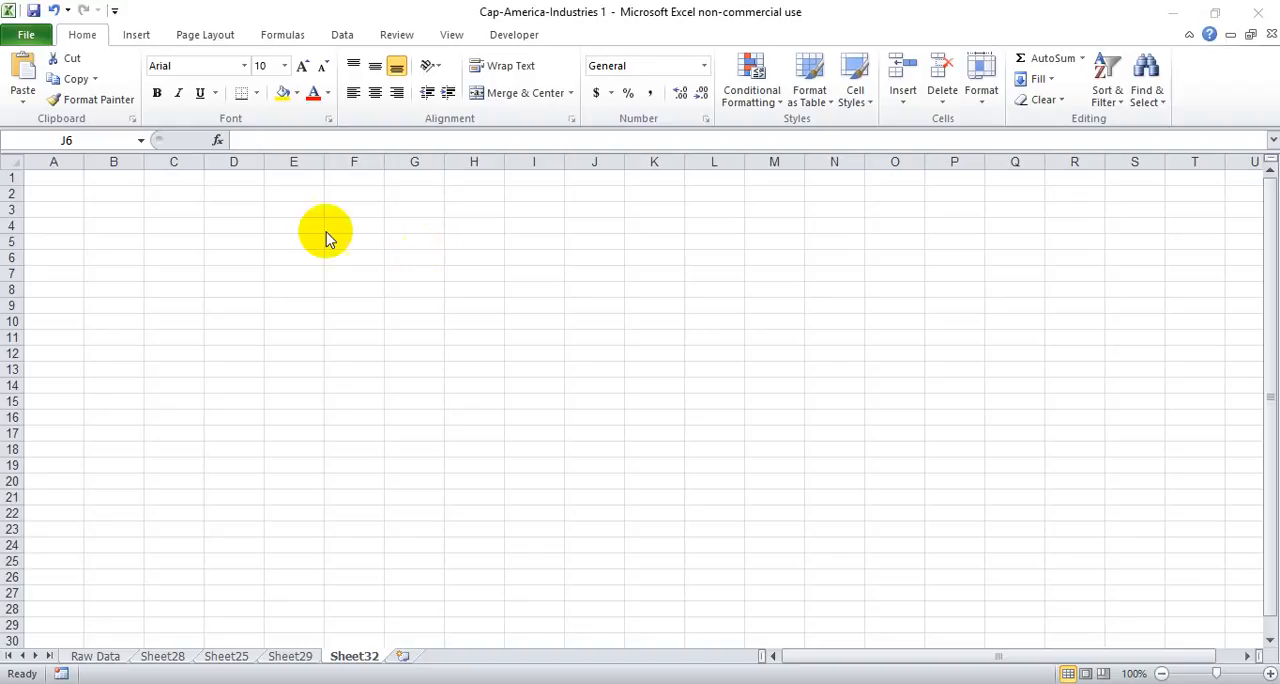
{"action": "mouse_move", "coordinate": [180, 224]}
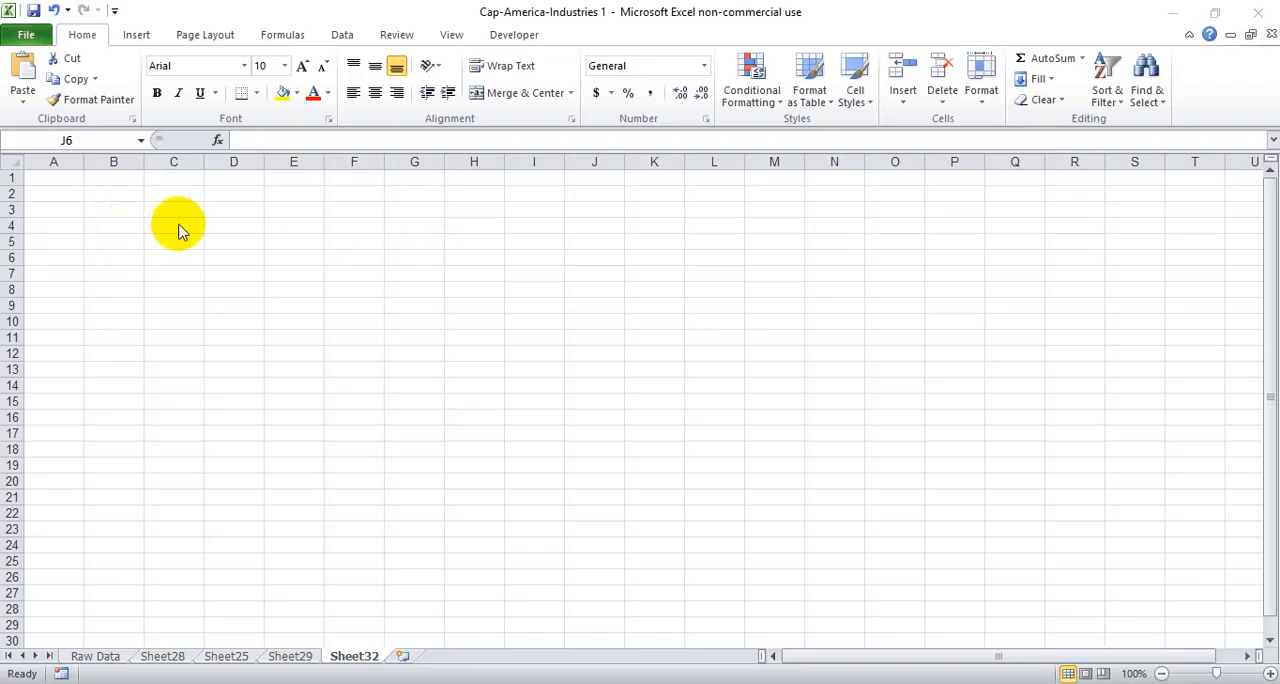
Enter 'test' in C4 and align it center, then left, then right using Alt H A shortcuts
{"action": "left_click", "coordinate": [172, 226]}
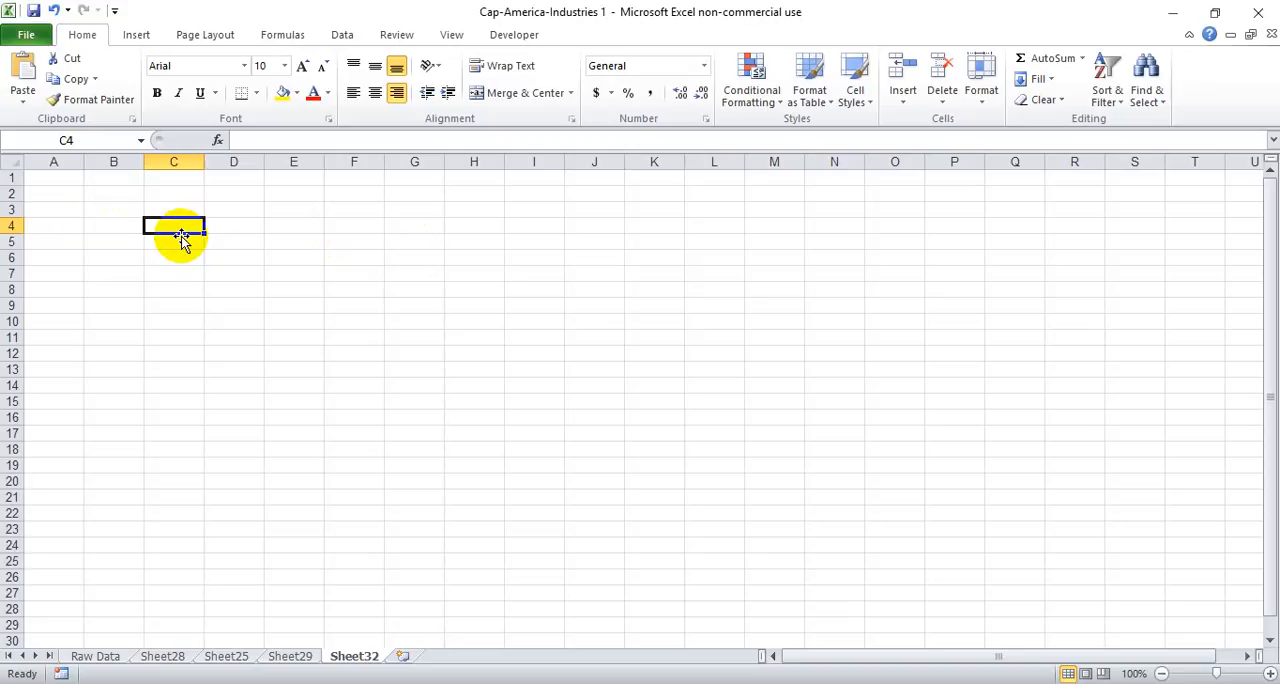
{"action": "type", "text": "test"}
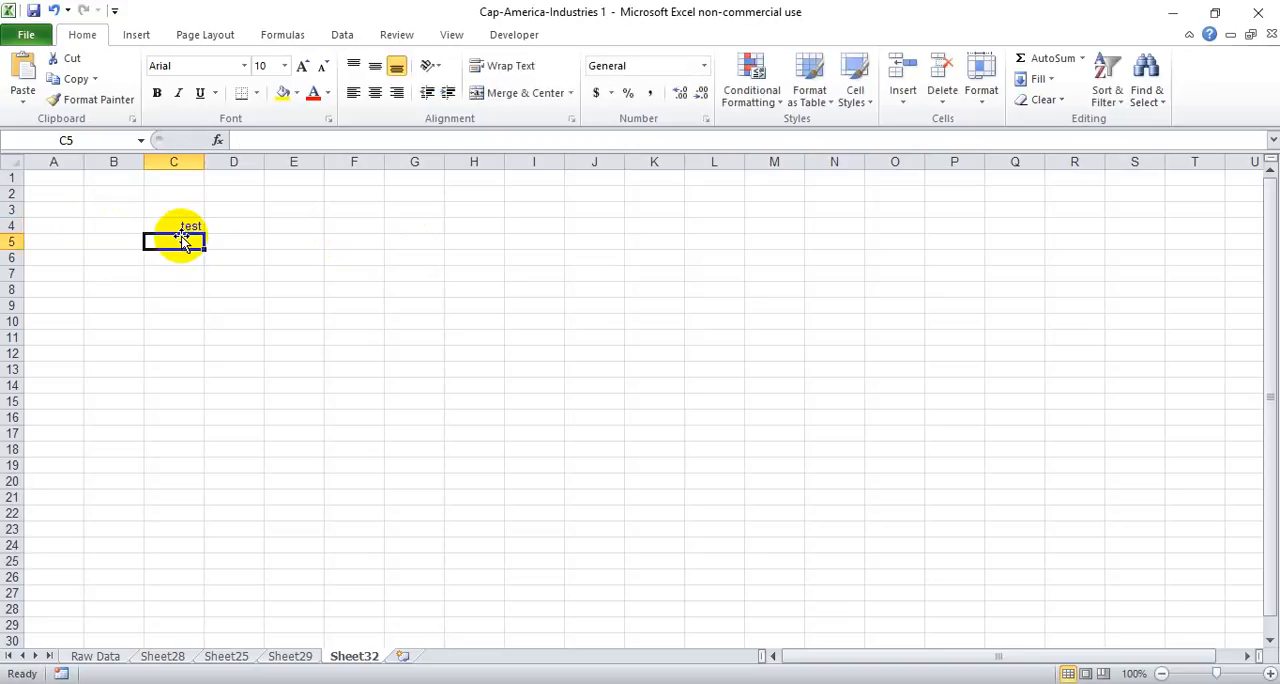
{"action": "left_click", "coordinate": [172, 224]}
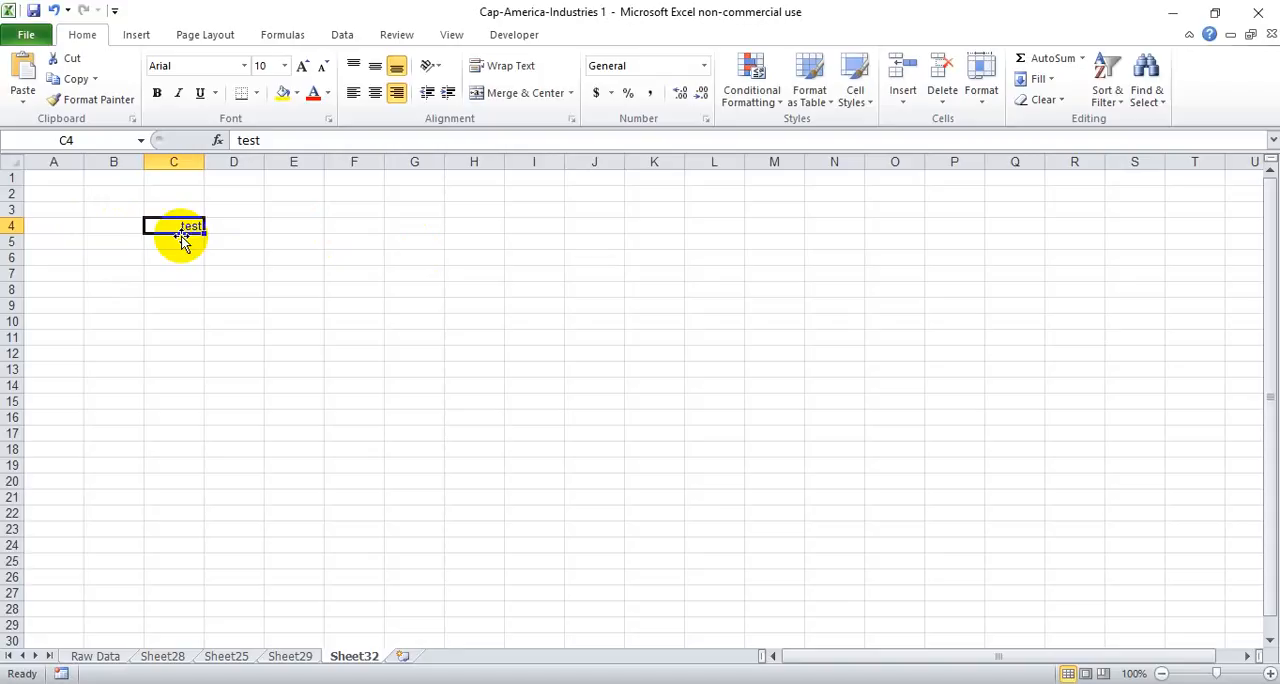
{"action": "key", "text": "alt"}
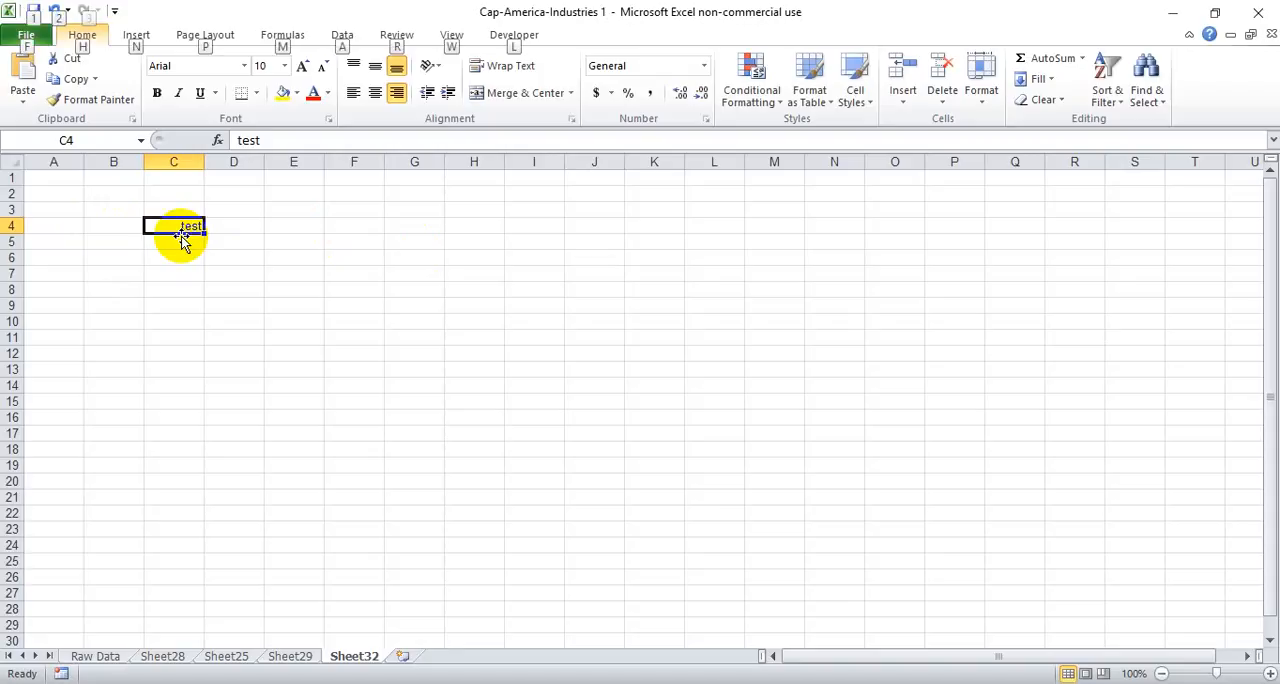
{"action": "key", "text": "alt"}
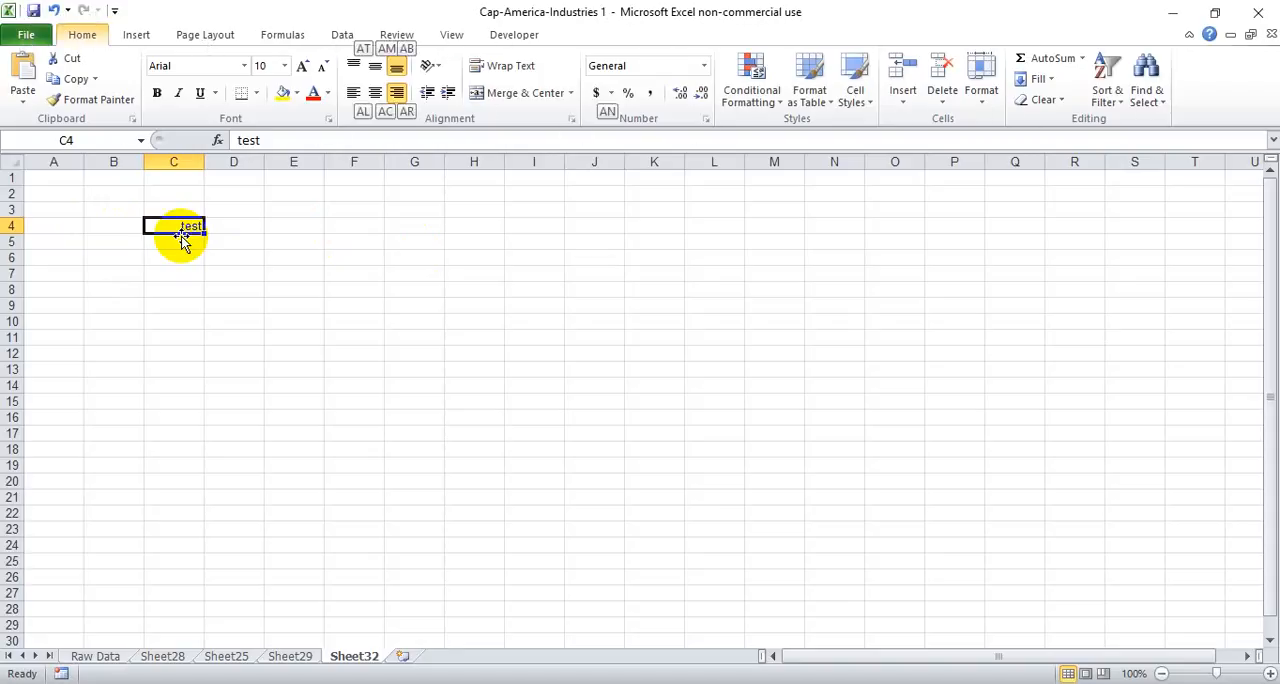
{"action": "left_click", "coordinate": [352, 92]}
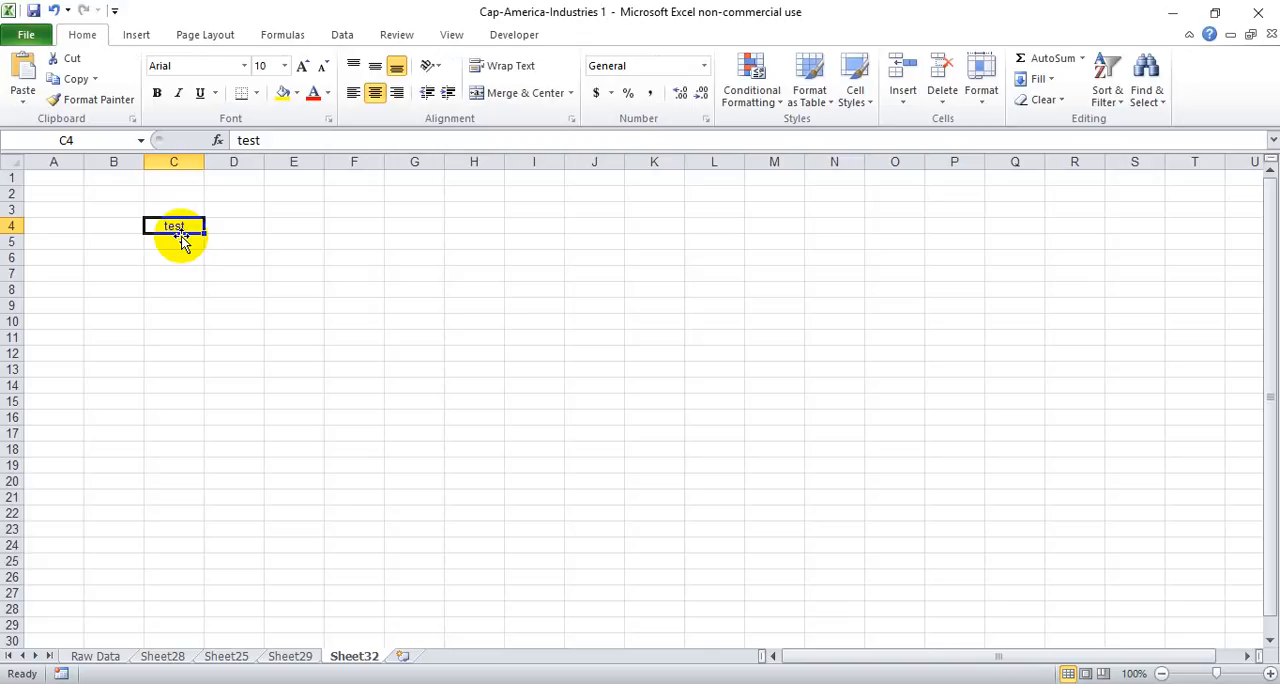
{"action": "key", "text": "alt"}
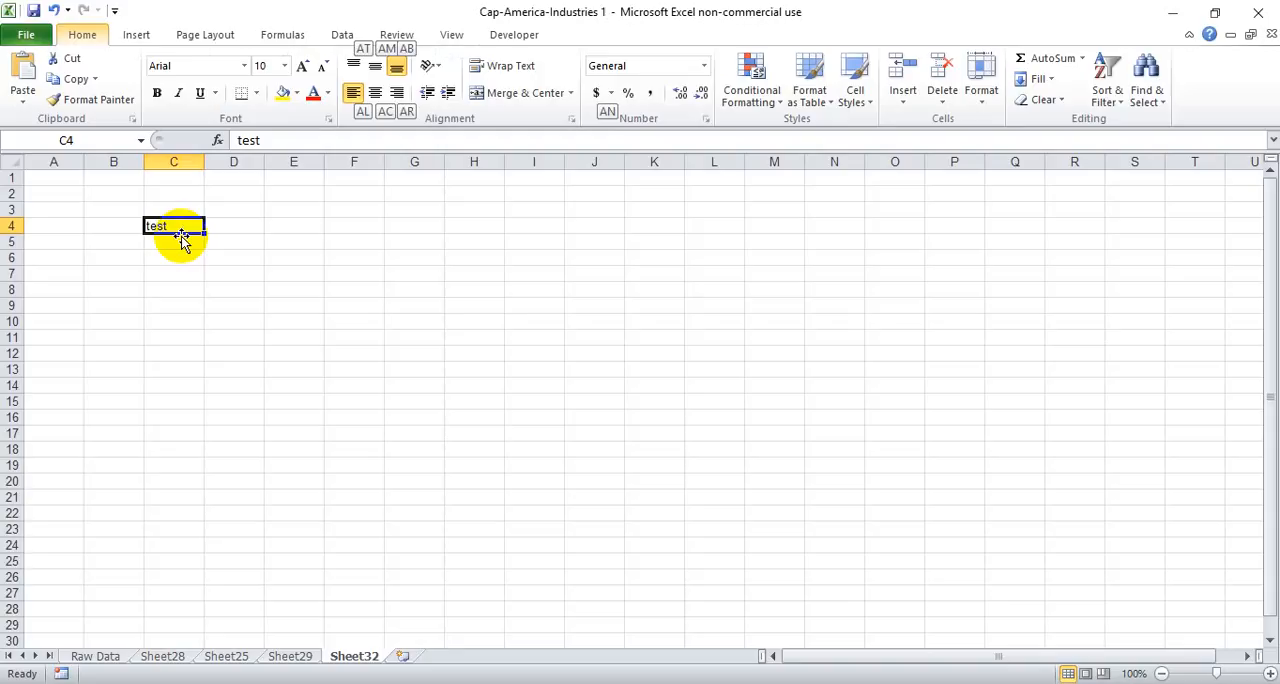
{"action": "left_click", "coordinate": [374, 92]}
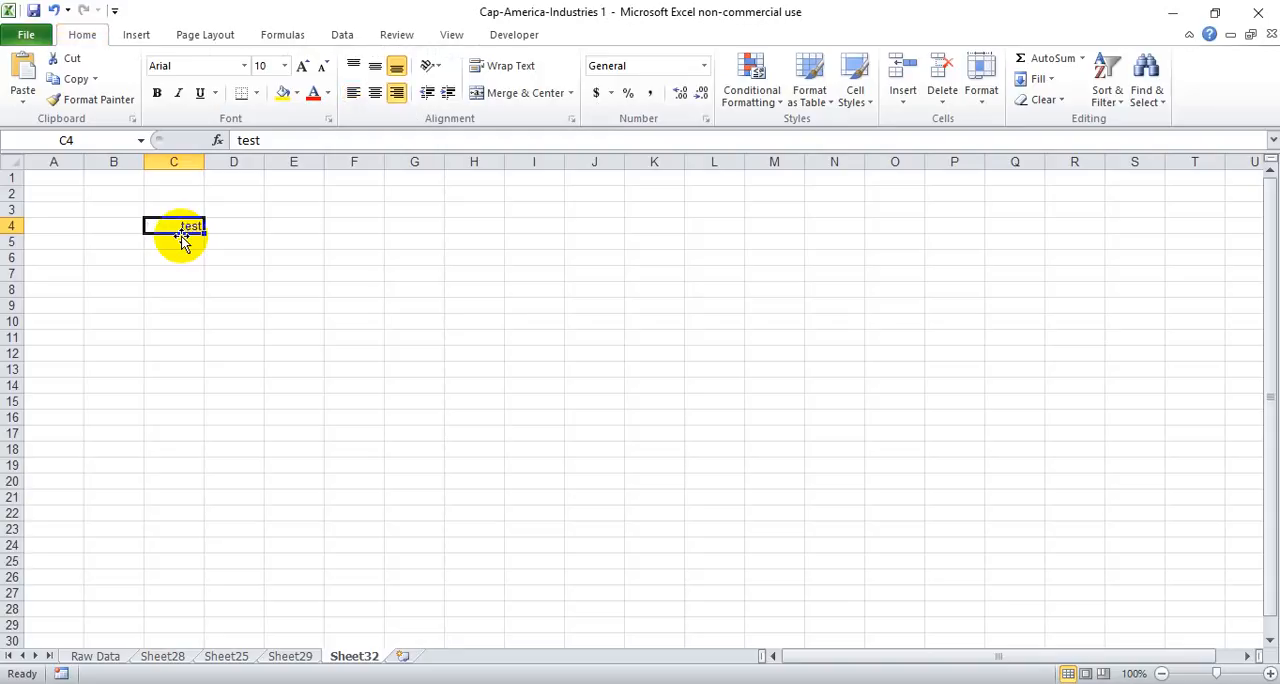
{"action": "left_click", "coordinate": [292, 242]}
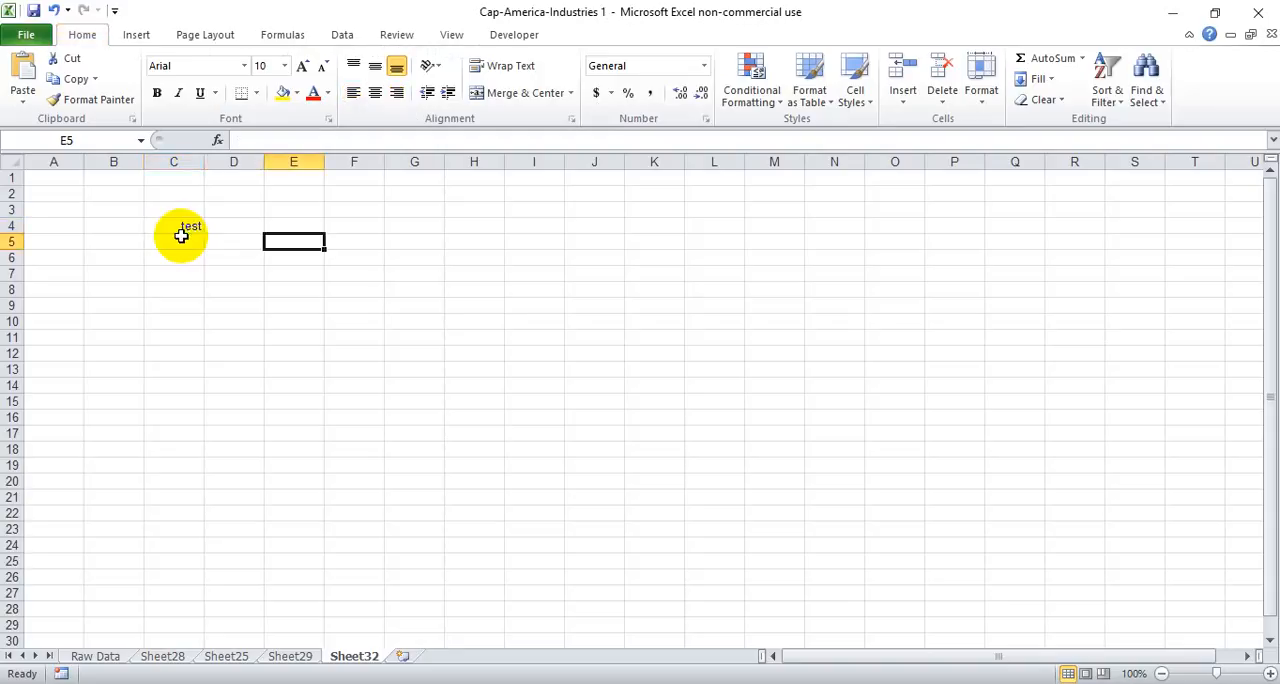
Enter 'test' in C6, C7 and C8 and center the three cells
{"action": "type", "text": "t"}
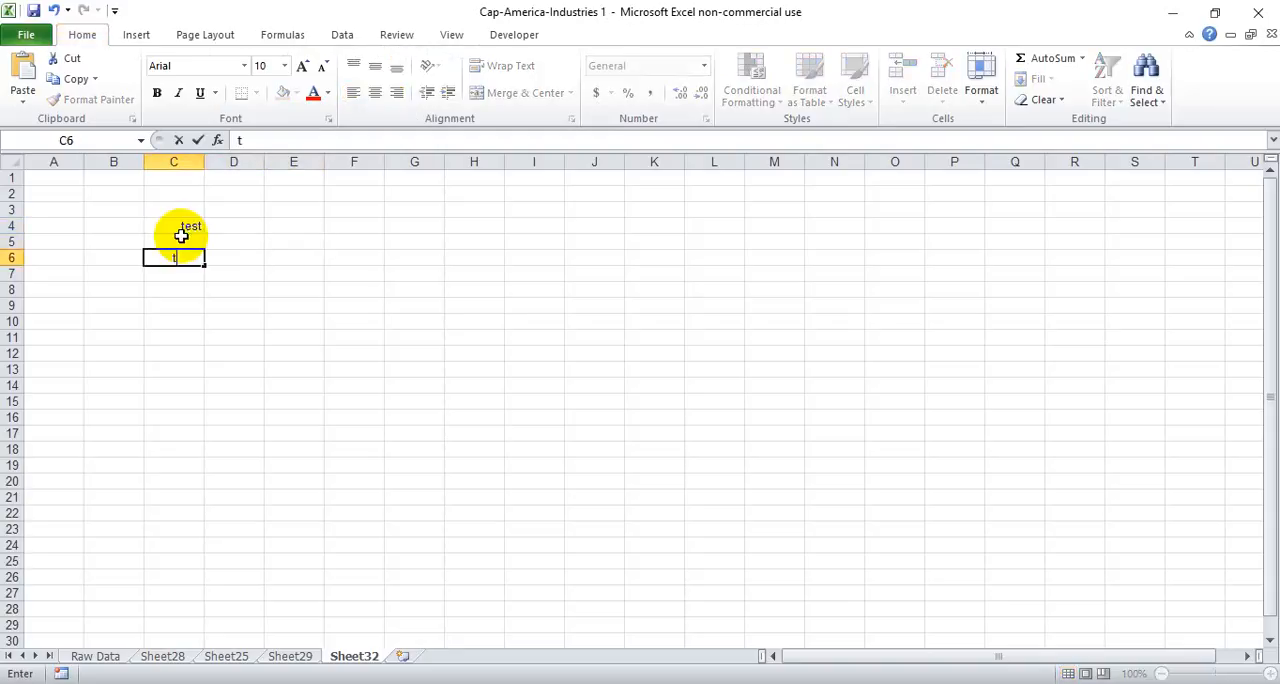
{"action": "type", "text": "test"}
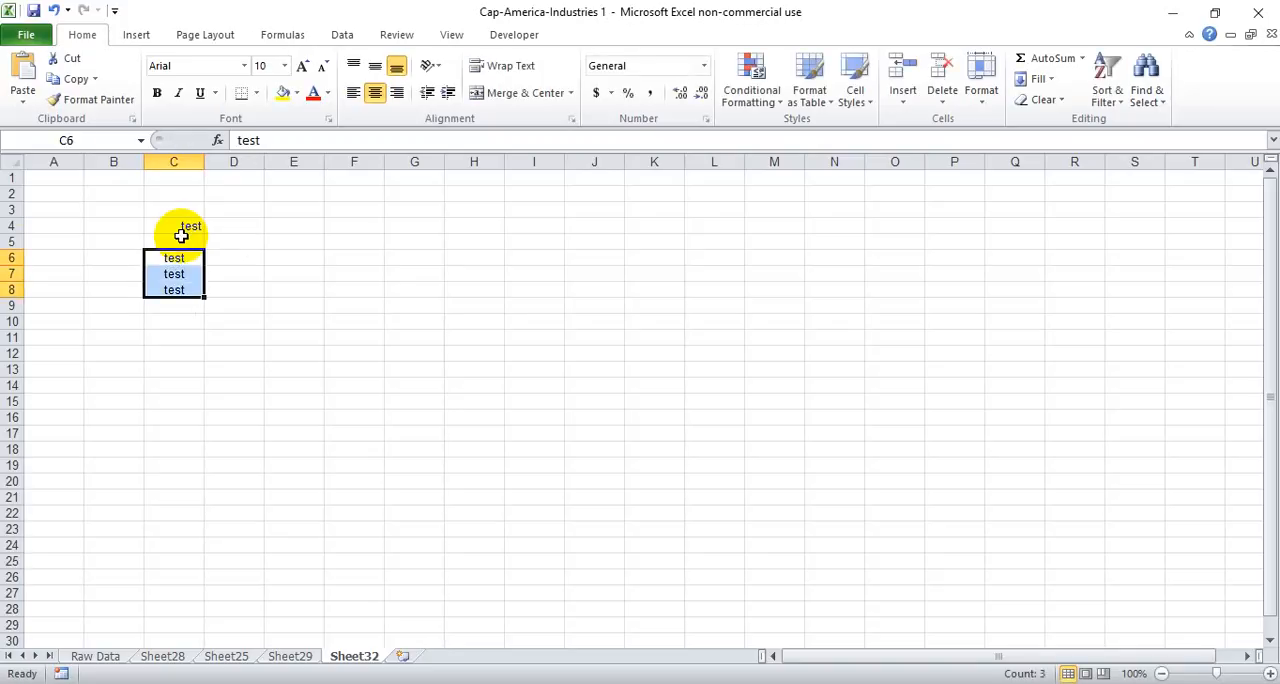
{"action": "left_click", "coordinate": [352, 92]}
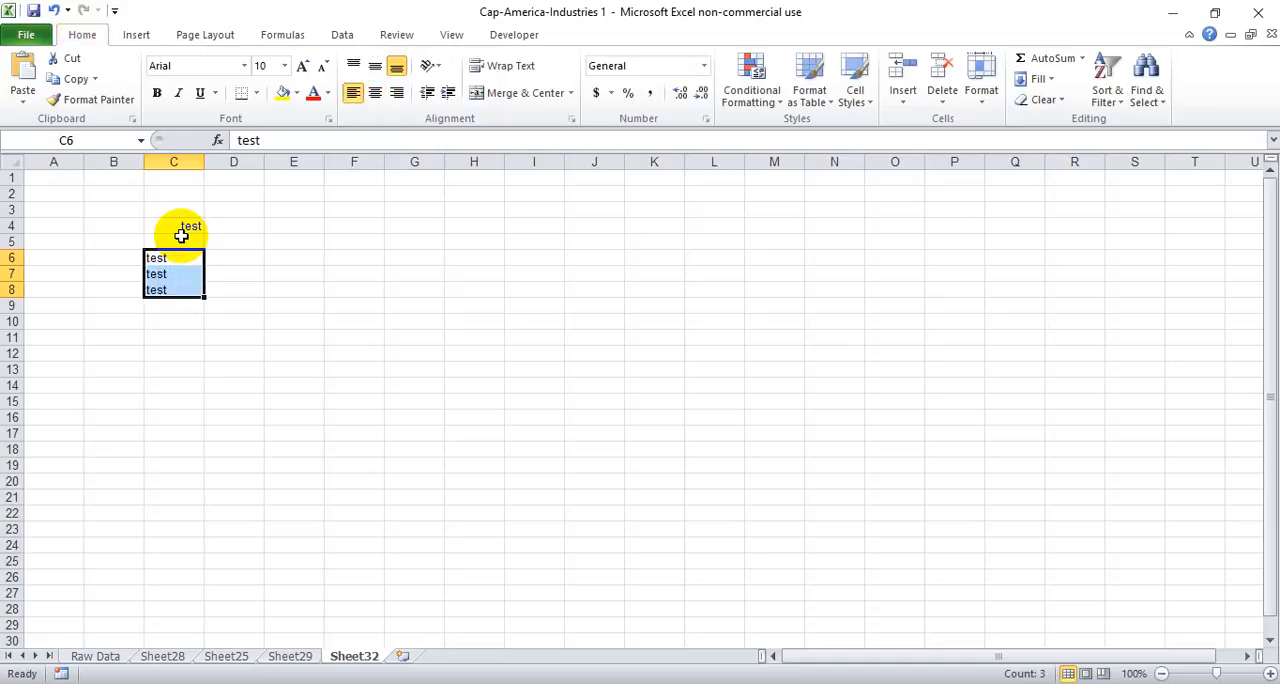
{"action": "left_click", "coordinate": [376, 92]}
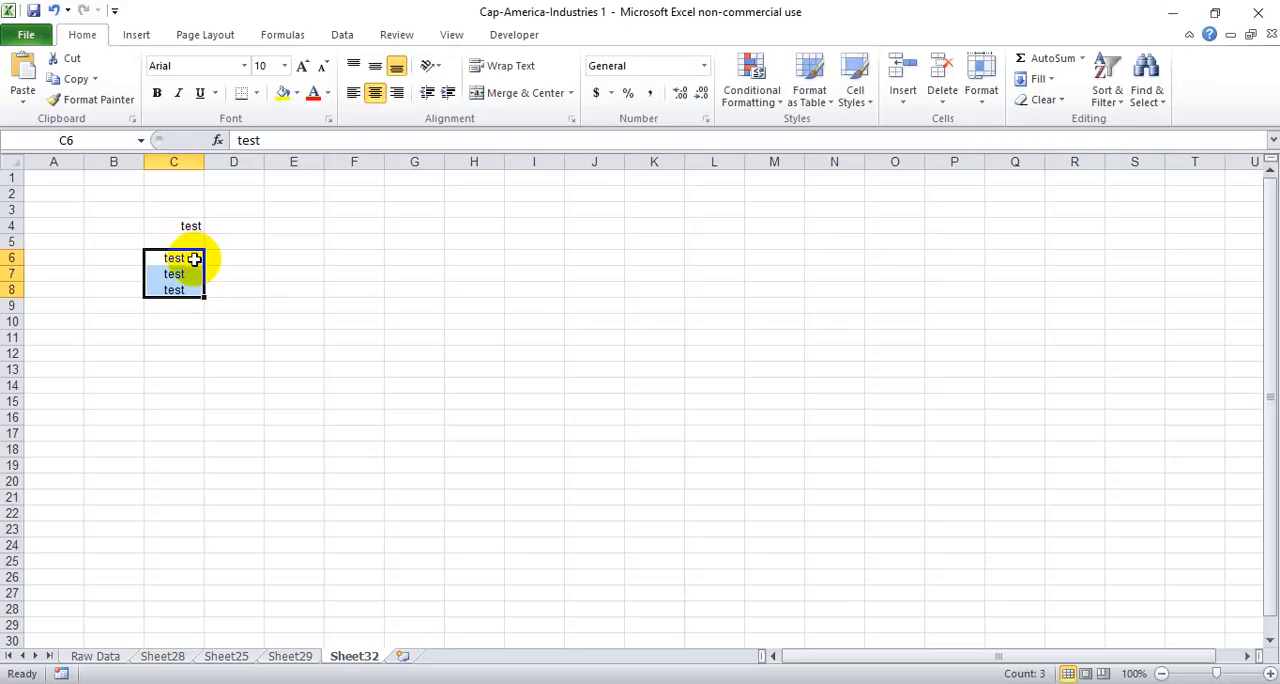
{"action": "mouse_move", "coordinate": [216, 262]}
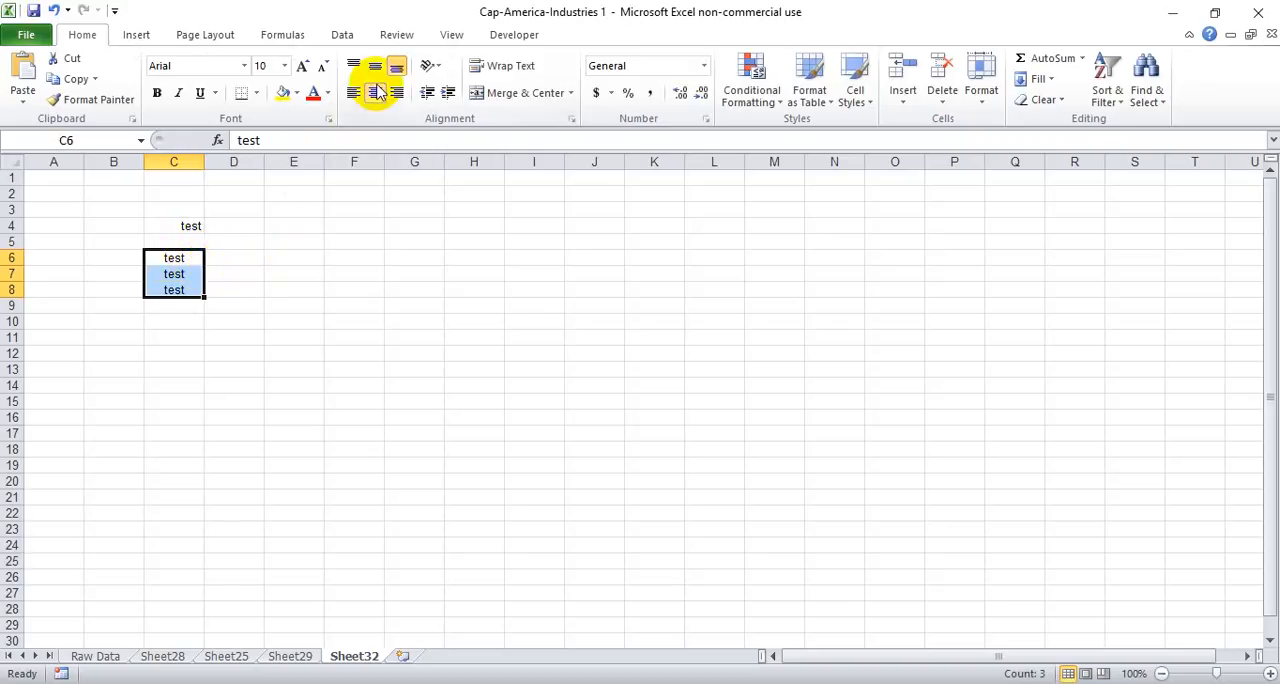
{"action": "left_click", "coordinate": [232, 272]}
{"action": "type", "text": "al"}
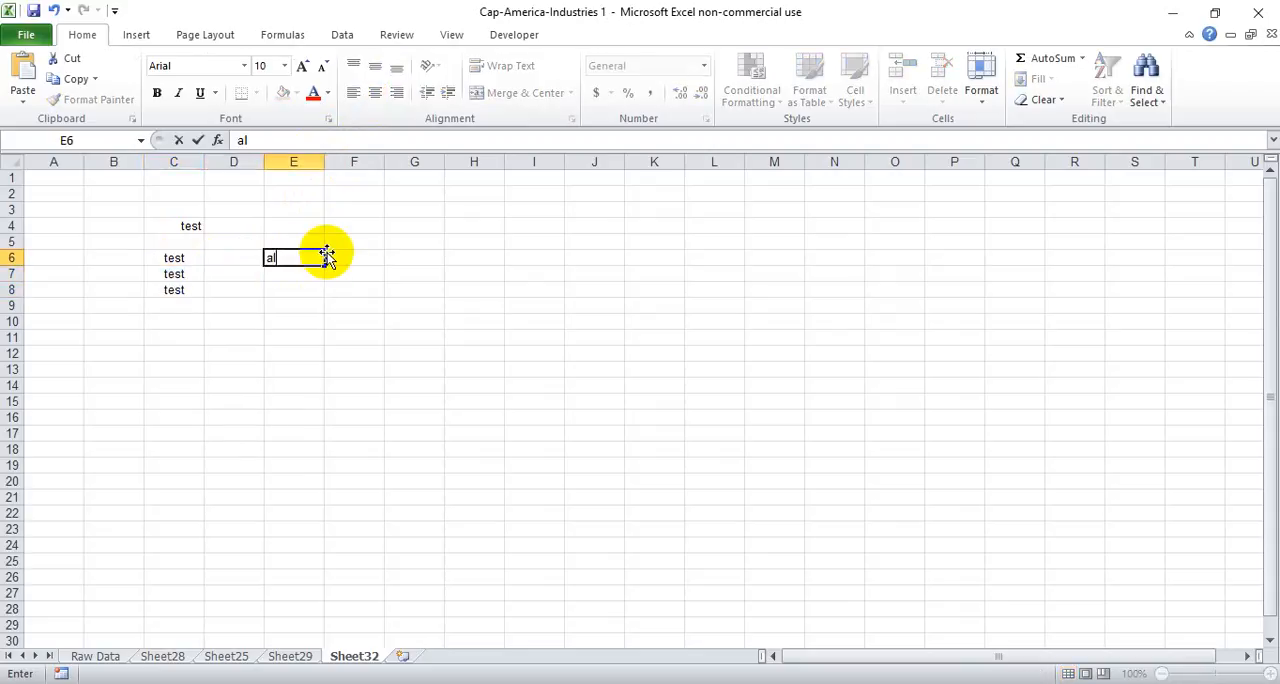
Note 'alt, h, a, c' in E6 labelled 'center' in F6
{"action": "type", "text": "t,"}
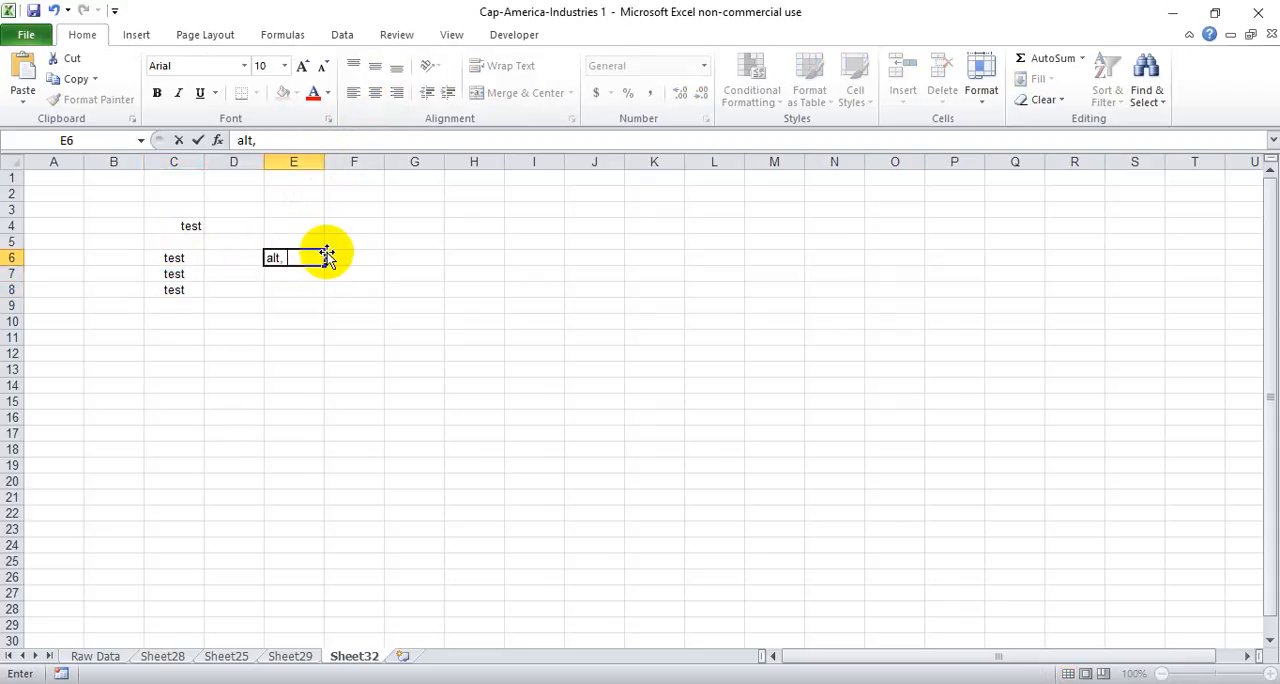
{"action": "type", "text": "h, a"}
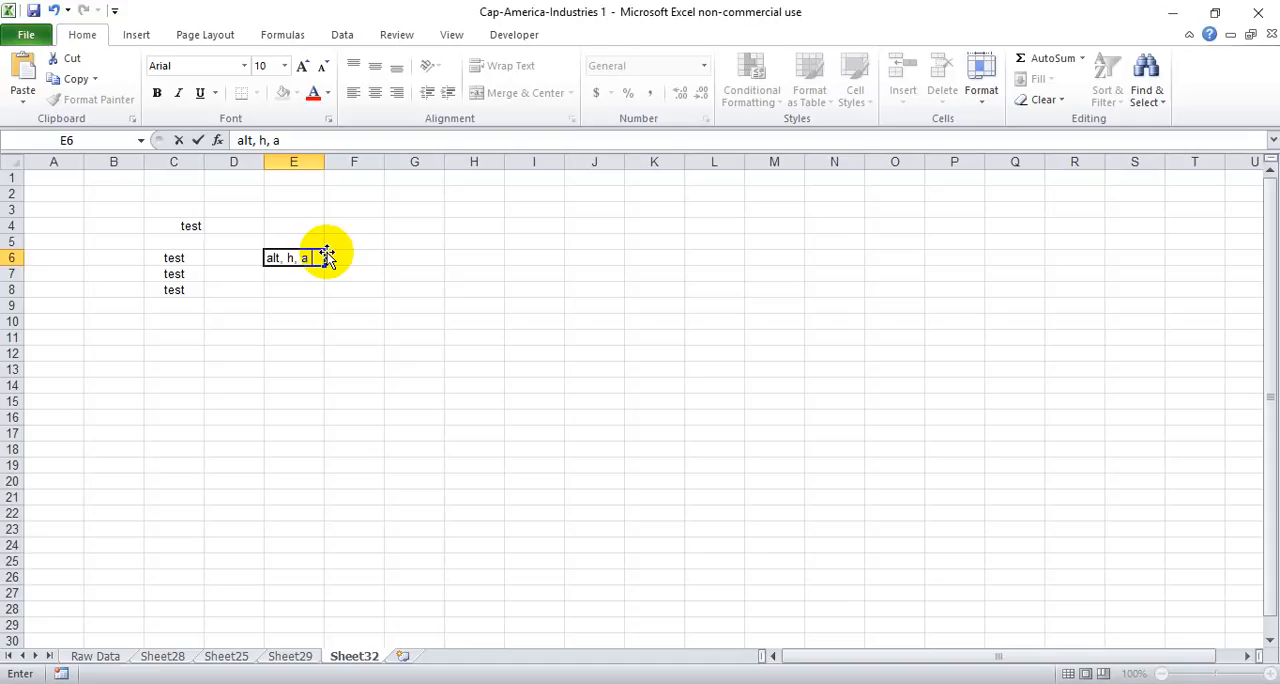
{"action": "type", "text": "cetn"}
{"action": "left_click", "coordinate": [294, 274]}
{"action": "type", "text": "alt, h, a, c"}
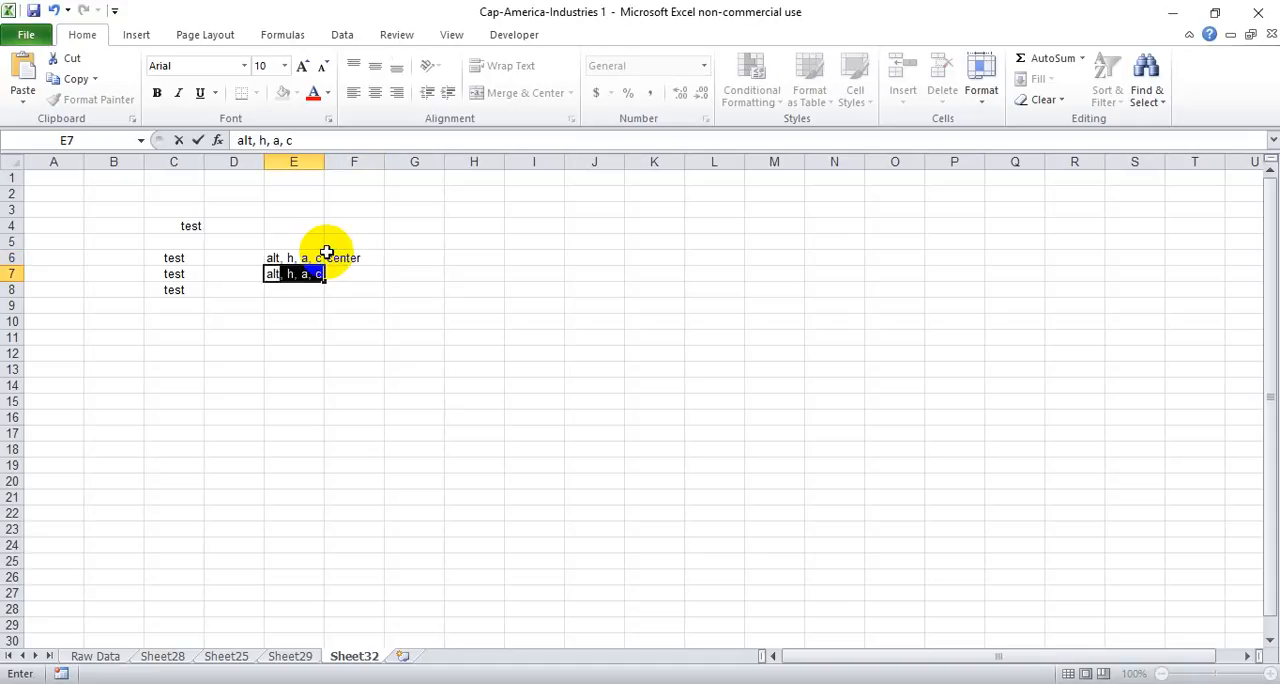
{"action": "key", "text": "Backspace"}
{"action": "type", "text": "l"}
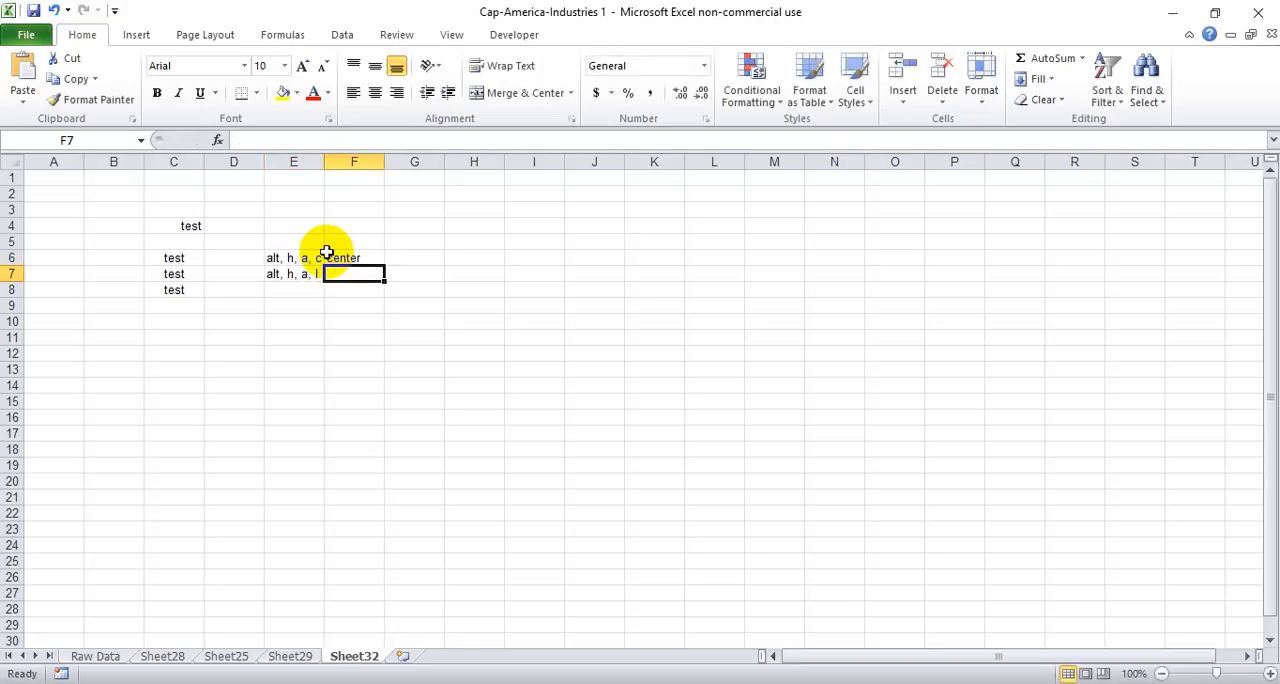
Note the l and r variants in E7:E8 labelled 'justify left' and 'justify right'
{"action": "type", "text": "justify"}
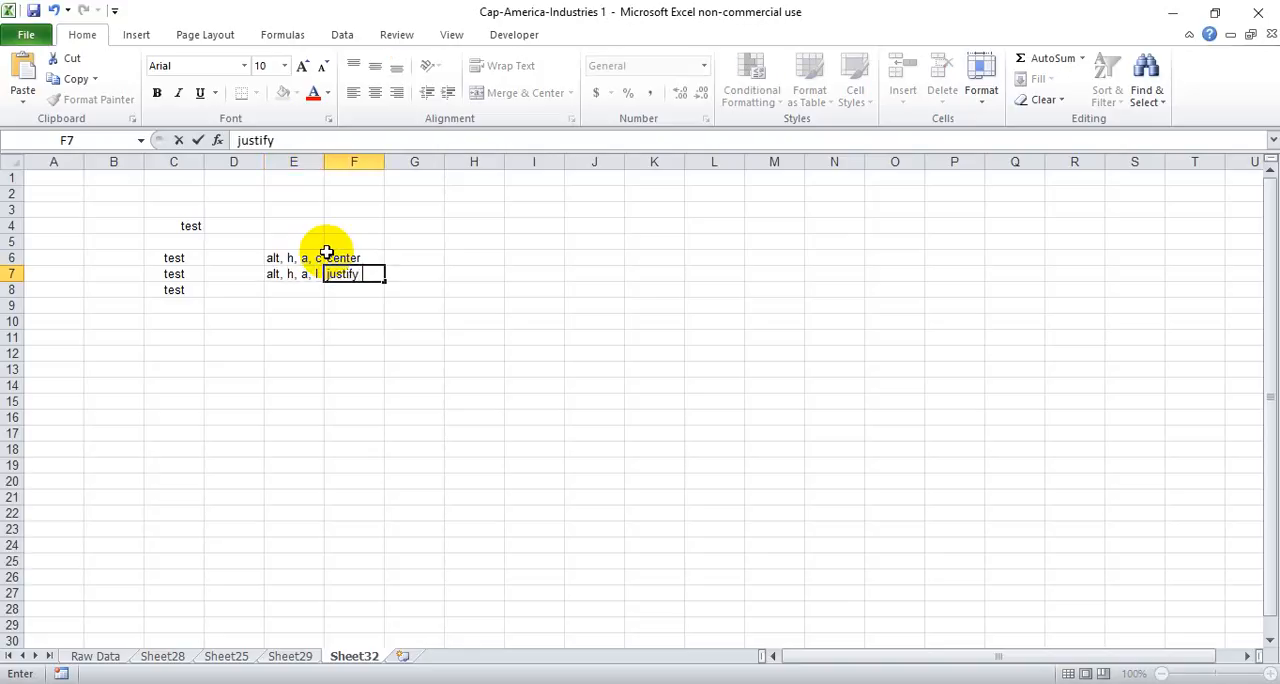
{"action": "key", "text": "Return"}
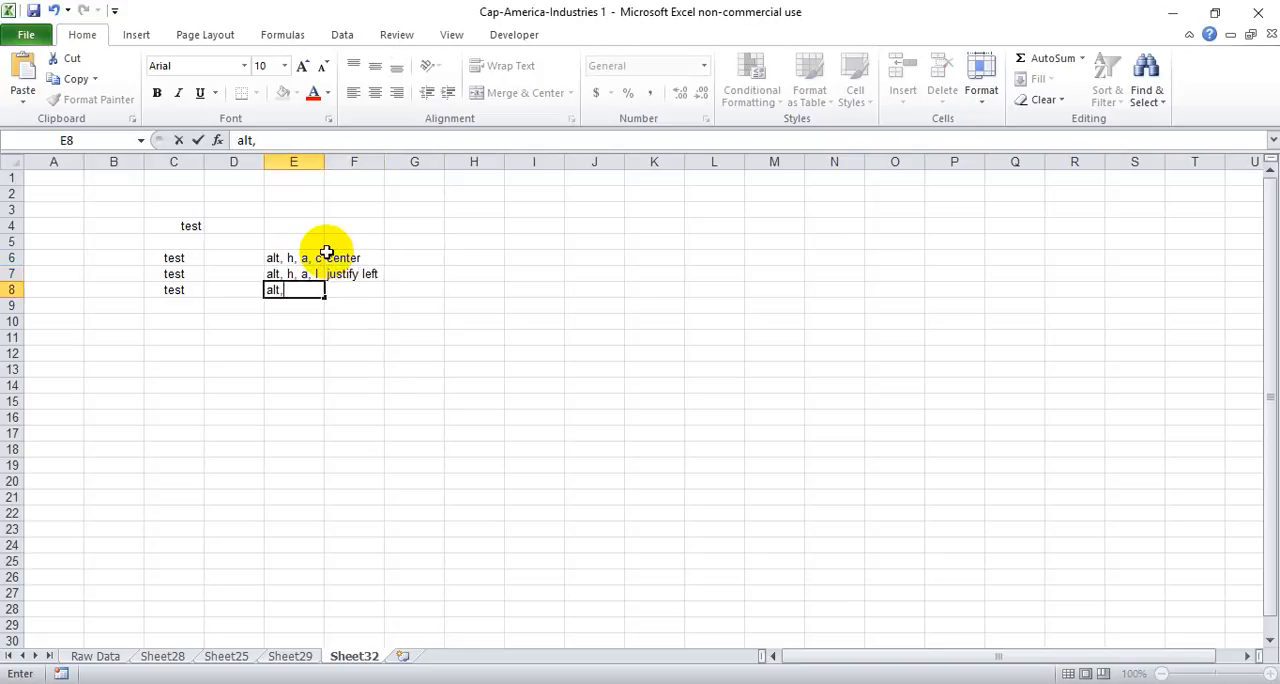
{"action": "type", "text": "h, a, r"}
{"action": "left_click", "coordinate": [354, 290]}
{"action": "type", "text": "justify"}
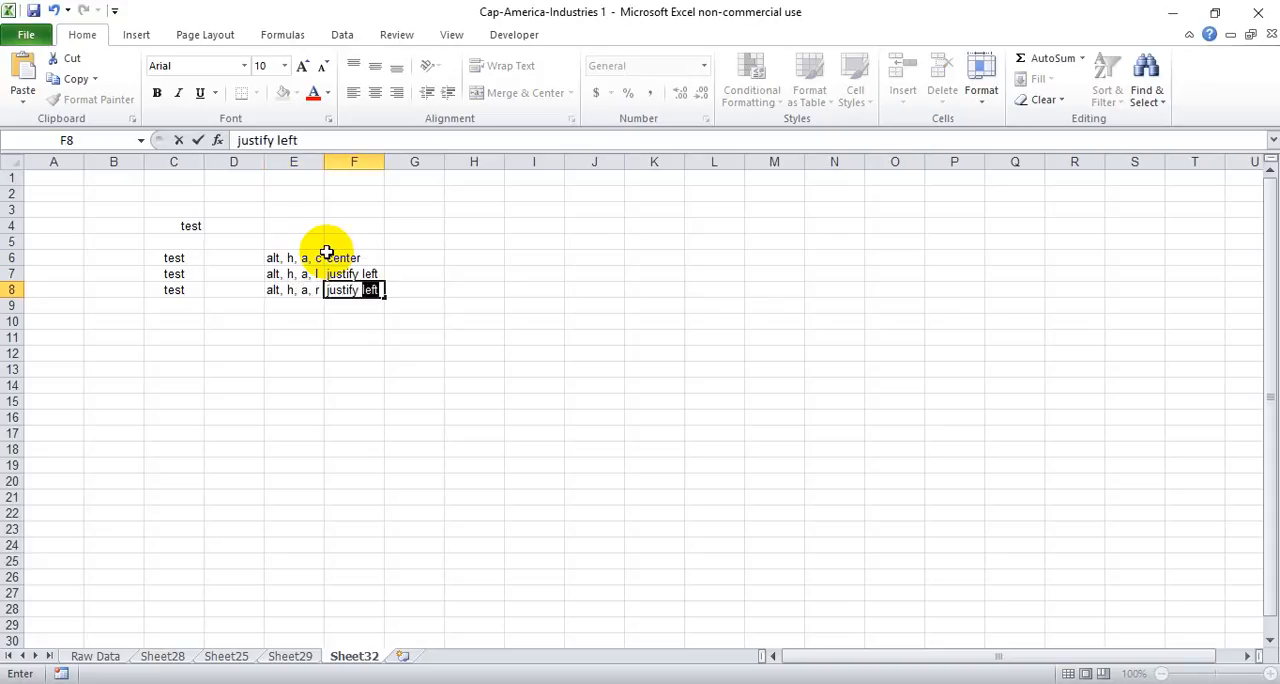
{"action": "key", "text": "Return"}
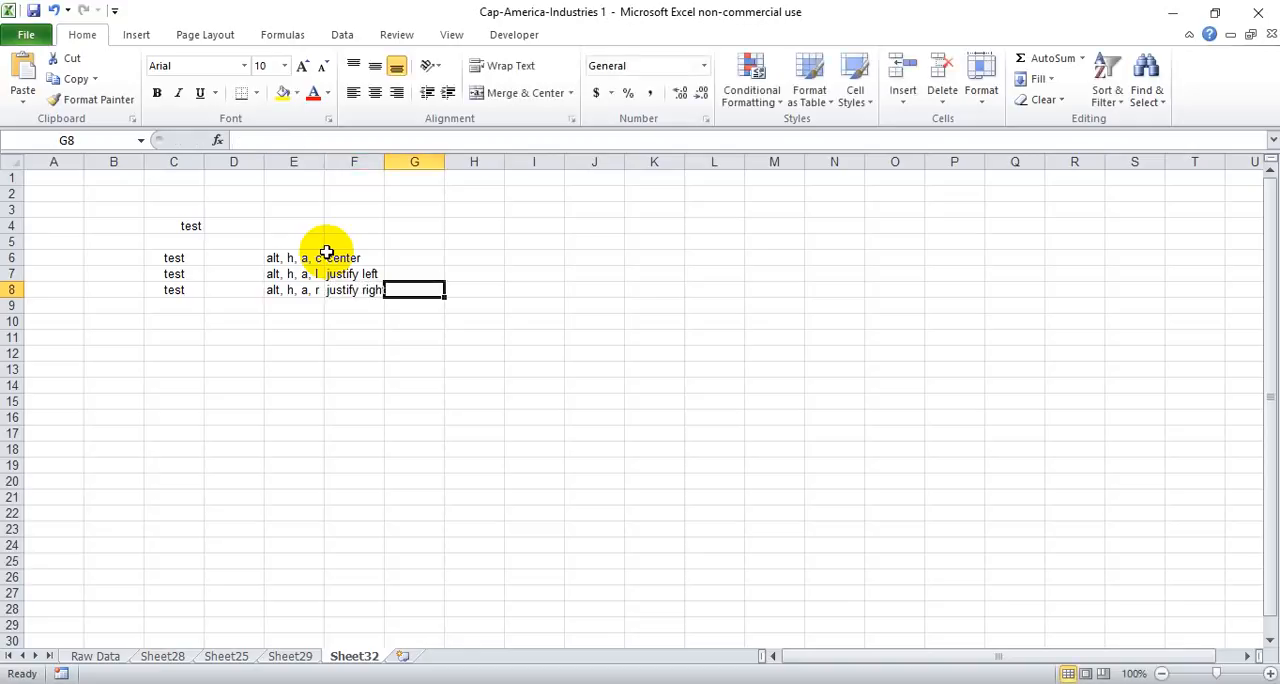
{"action": "mouse_move", "coordinate": [300, 258]}
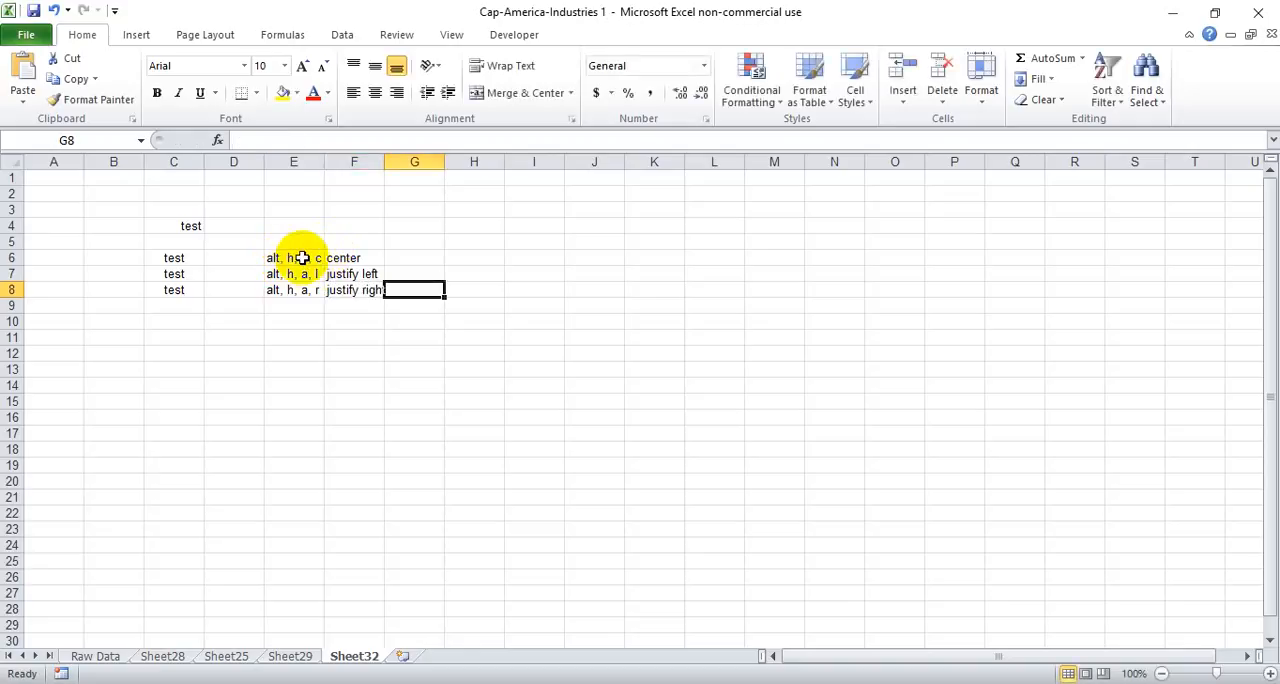
{"action": "mouse_move", "coordinate": [308, 252]}
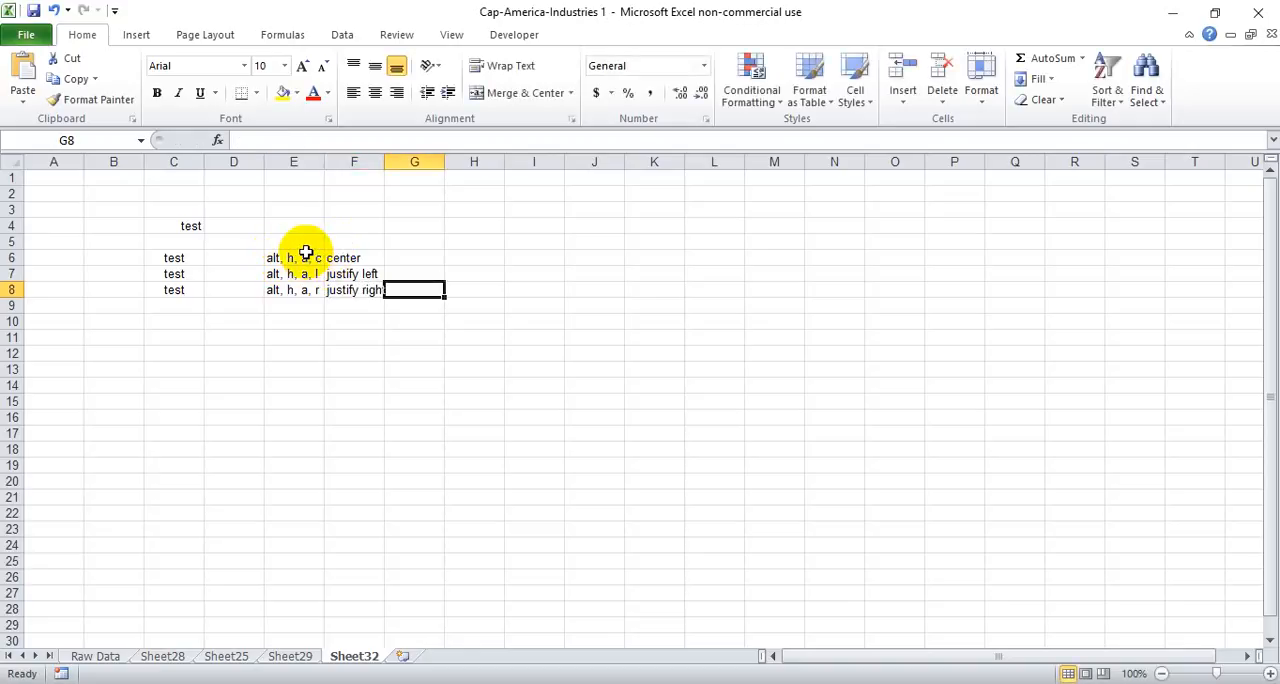
{"action": "mouse_move", "coordinate": [388, 362]}
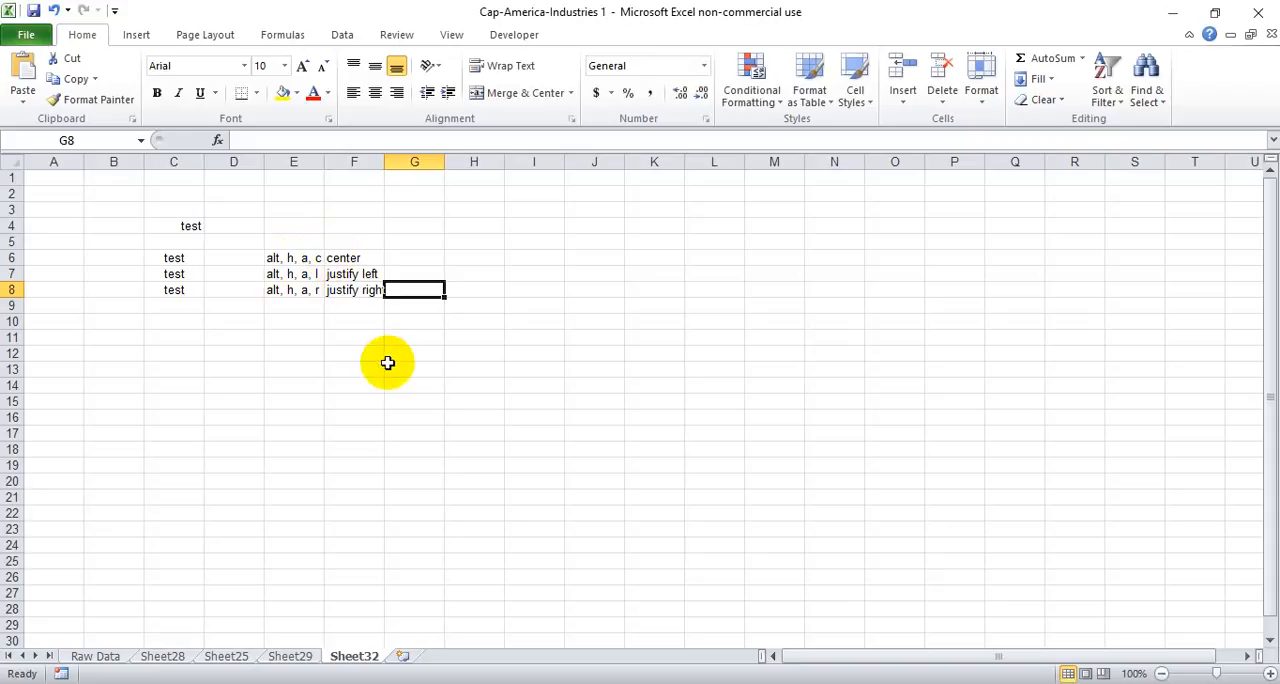